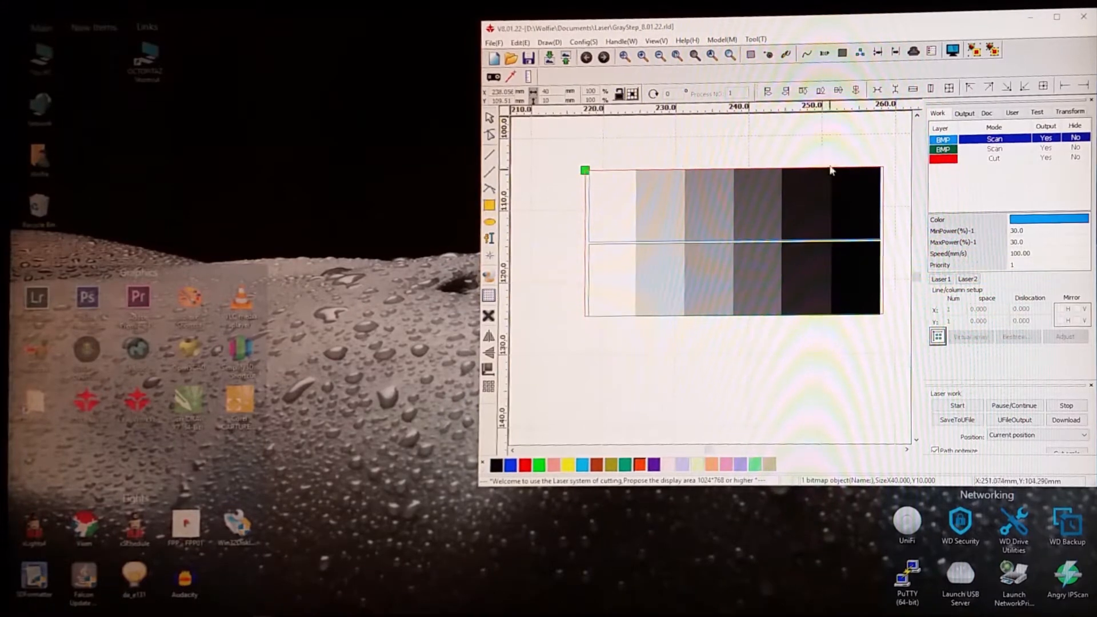
{"action": "mouse_move", "coordinate": [687, 209]}
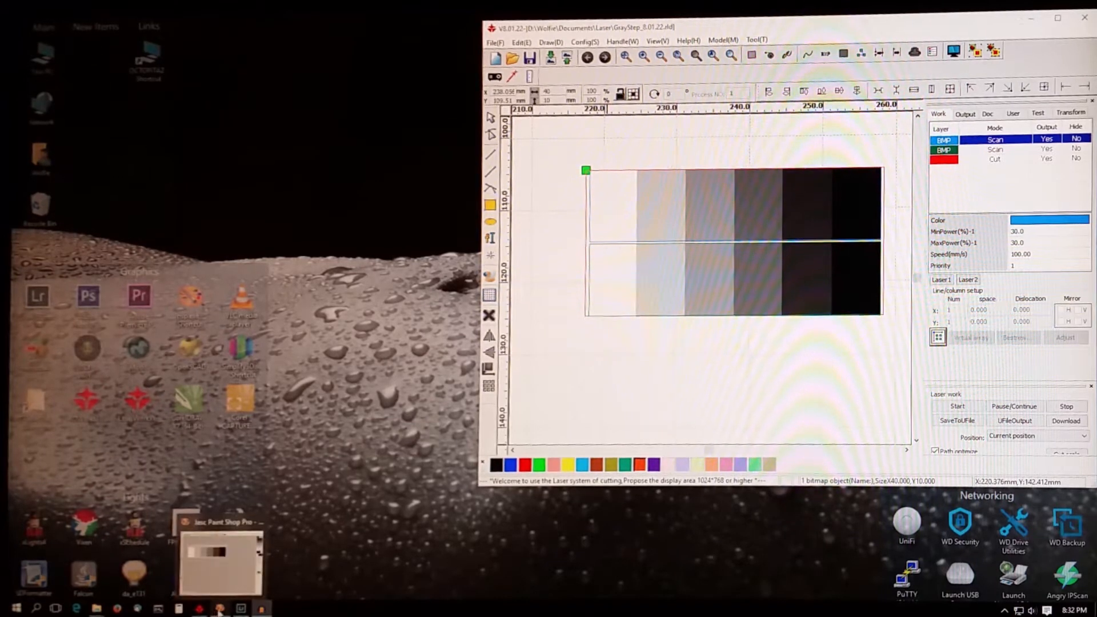
Step: Switch to the stepped grayscale bitmap in Paint Shop Pro and view its Image Information
{"action": "left_click", "coordinate": [220, 564]}
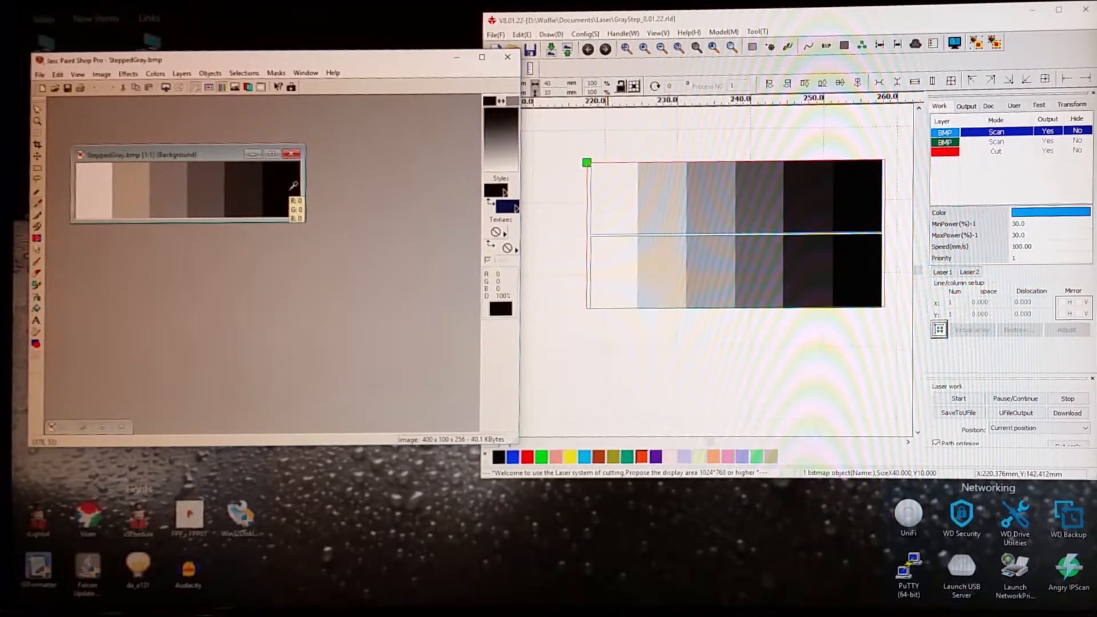
{"action": "left_click", "coordinate": [102, 73]}
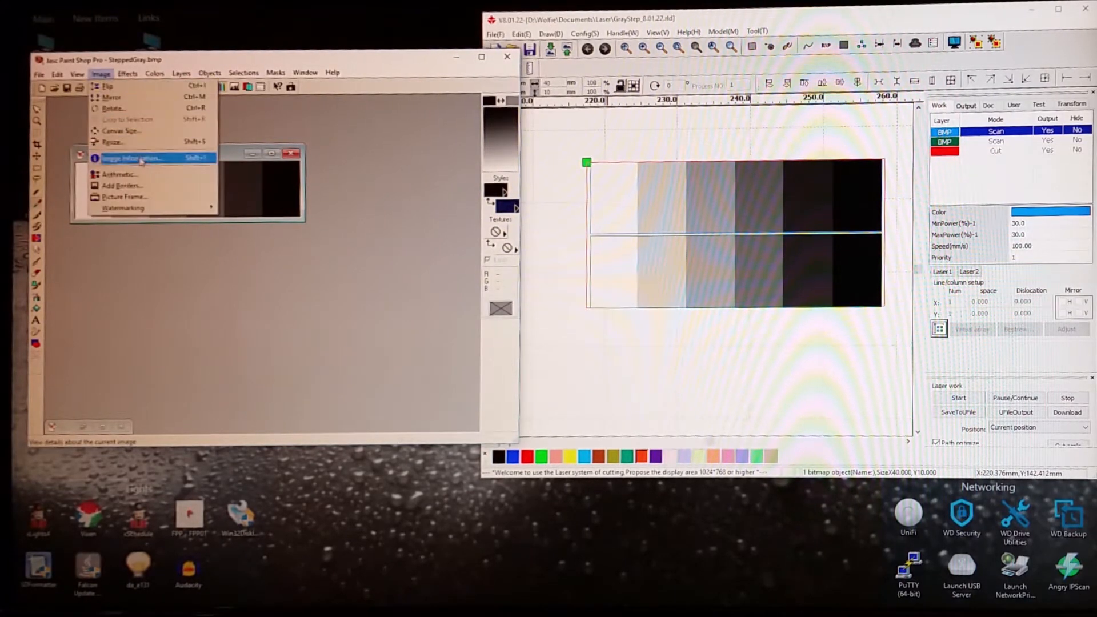
{"action": "left_click", "coordinate": [132, 158]}
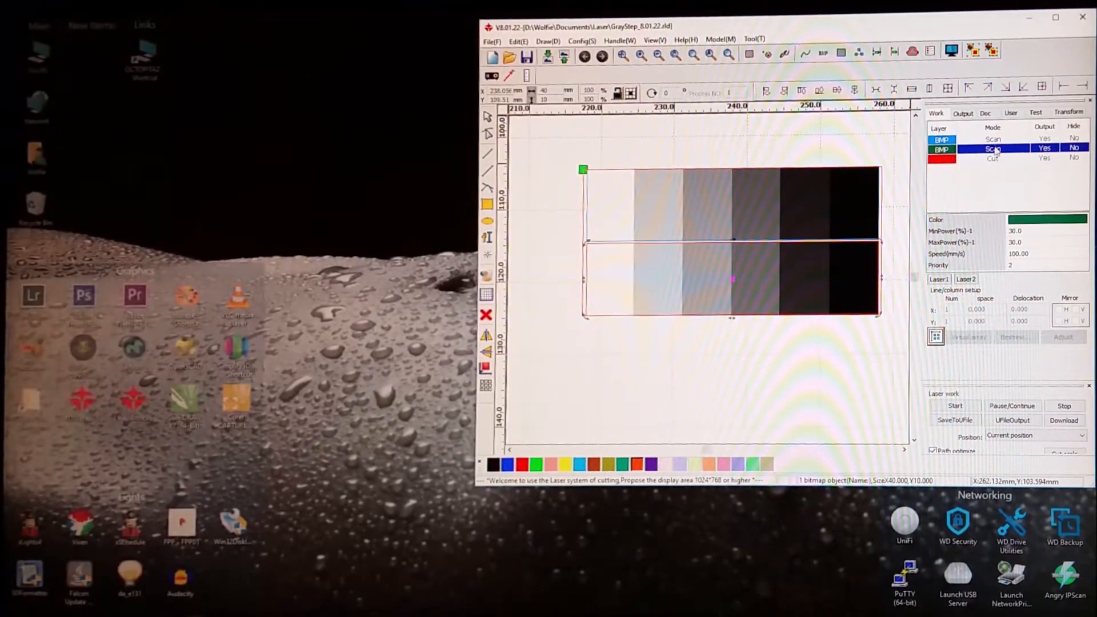
Step: Review the second BMP scan layer's 30% min/max power at 100 mm/s and cancel unchanged
{"action": "double_click", "coordinate": [991, 148]}
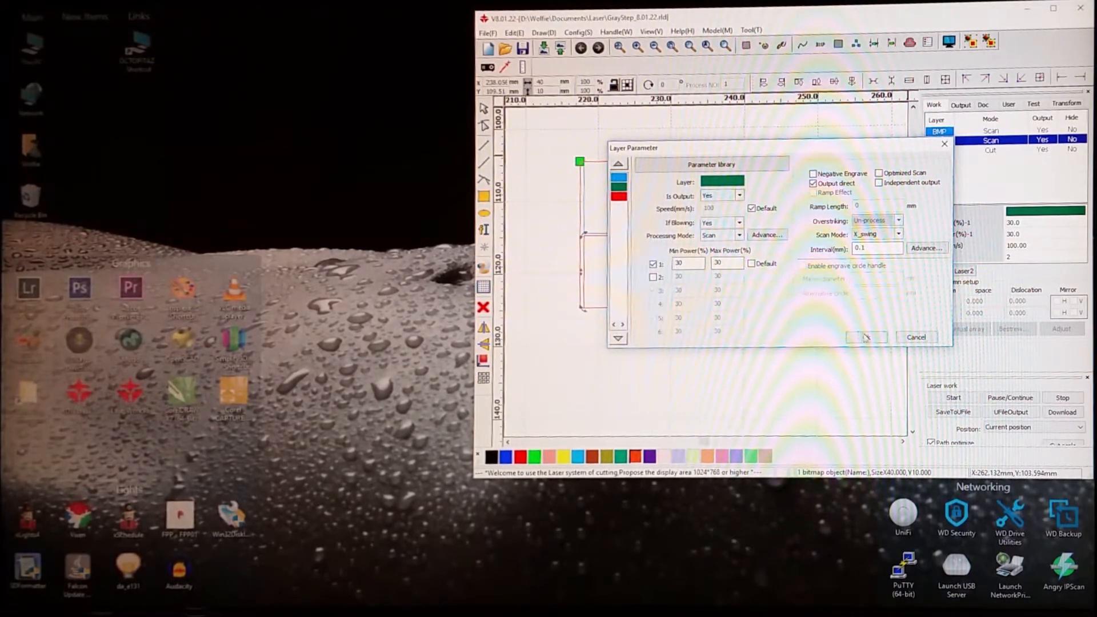
{"action": "left_click", "coordinate": [865, 337]}
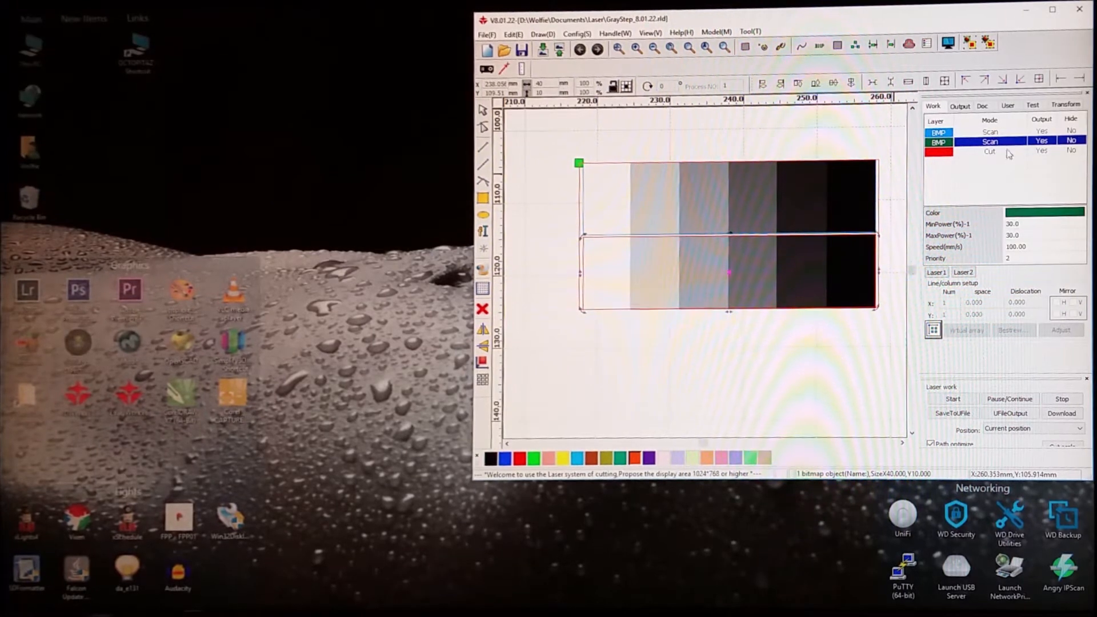
{"action": "left_click", "coordinate": [1001, 152]}
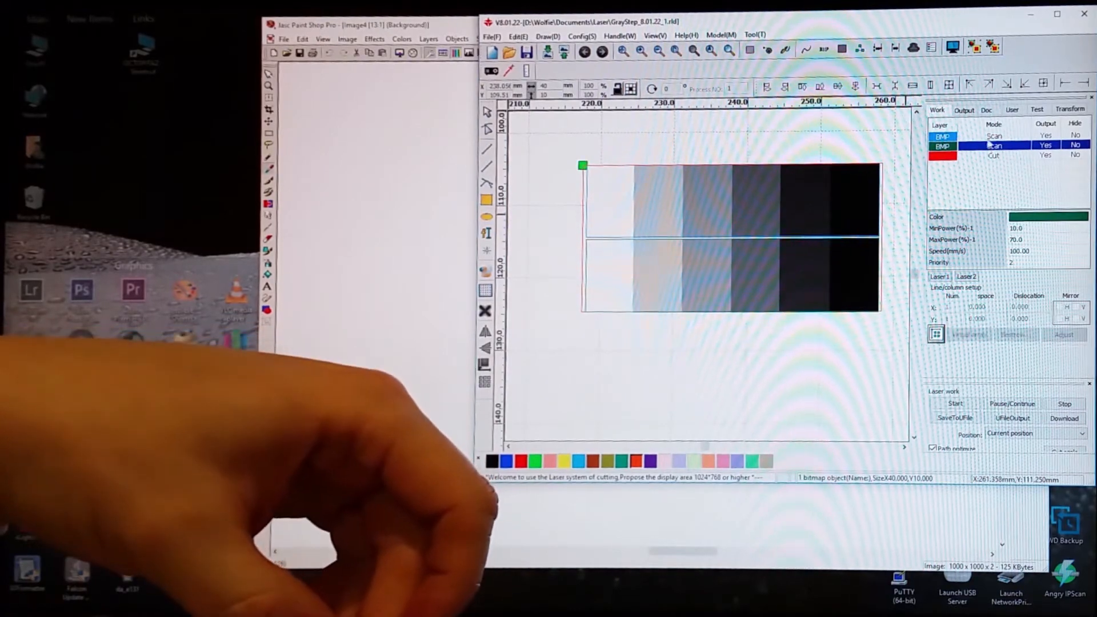
Step: Reopen the second BMP scan layer's parameters showing 10% min, 70% max power
{"action": "double_click", "coordinate": [993, 145]}
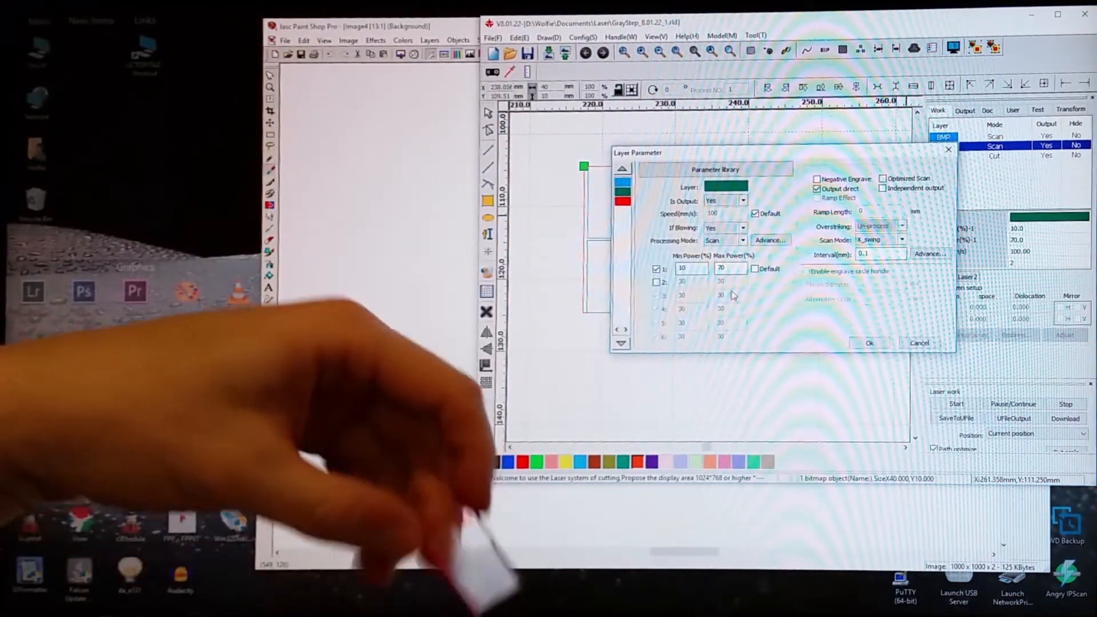